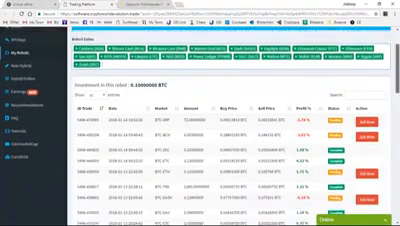
Step: Scroll down to the trade history's last page, showing entries 101 to 141 of 141
scroll(down, 3)
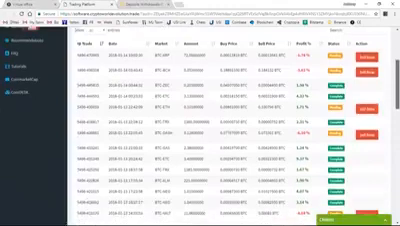
scroll(down, 3)
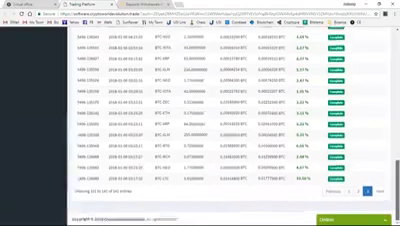
Step: Scroll through page 2 of trades, then return to page 1 with the most recent trades
scroll(down, 3)
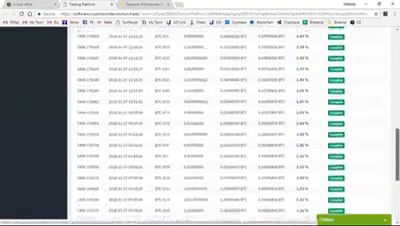
scroll(down, 3)
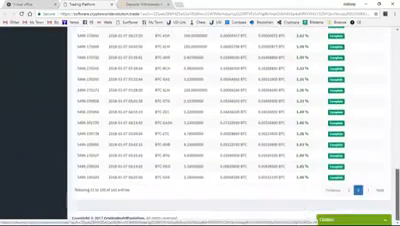
click(353, 192)
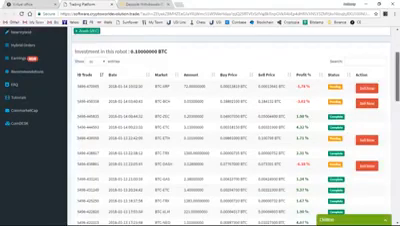
Step: Scroll down to the My Robots table of paused Binance bots with their profit figures
scroll(down, 3)
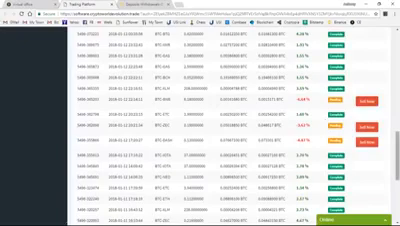
scroll(down, 3)
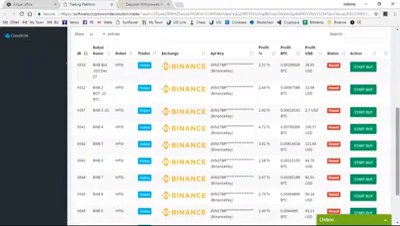
Step: Scroll the New Bot 1/5 page showing its selected coins, 0.1 BTC investment and trades
scroll(down, 3)
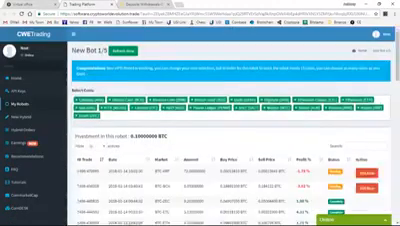
Step: Scroll the robot list and switch pages to reach New 4's 0.1 BTC investment and trades
scroll(down, 3)
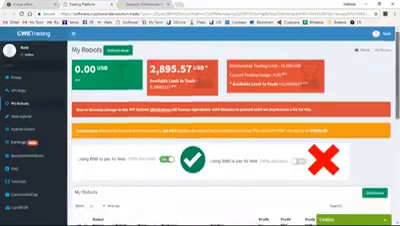
scroll(down, 3)
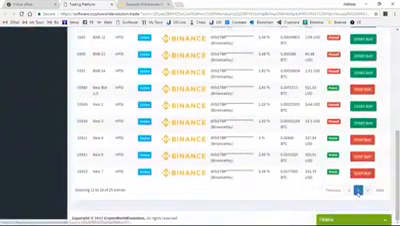
click(375, 192)
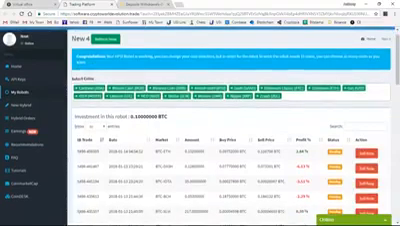
scroll(down, 3)
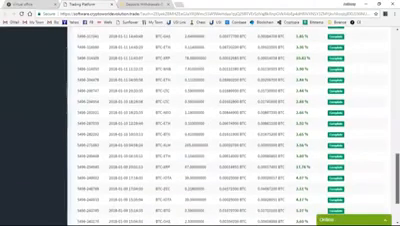
scroll(down, 3)
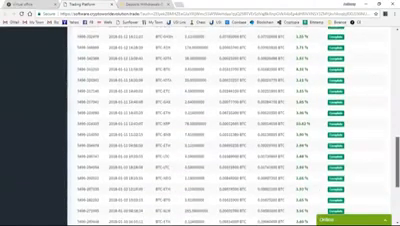
scroll(down, 3)
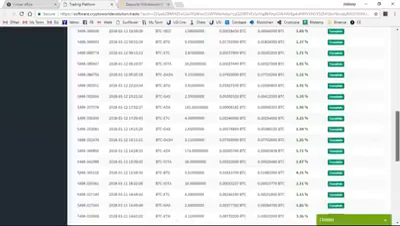
scroll(up, 3)
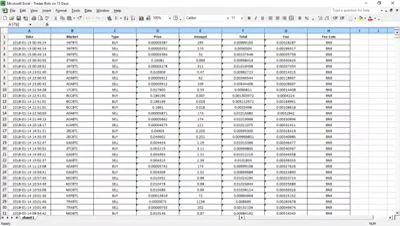
scroll(down, 3)
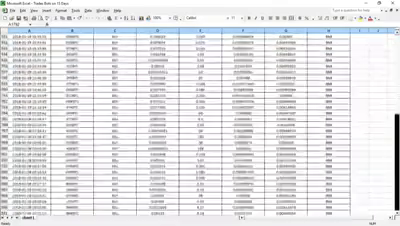
scroll(down, 3)
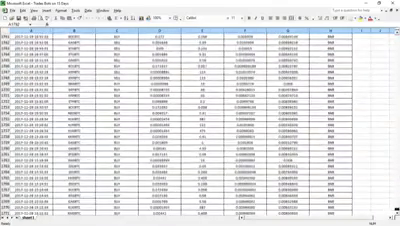
scroll(down, 3)
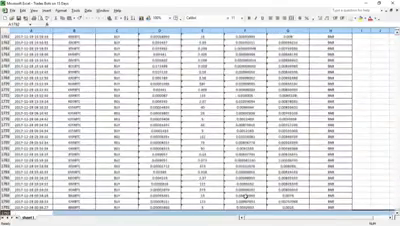
scroll(down, 3)
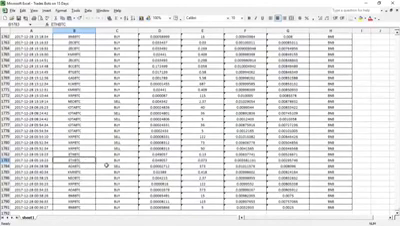
click(160, 28)
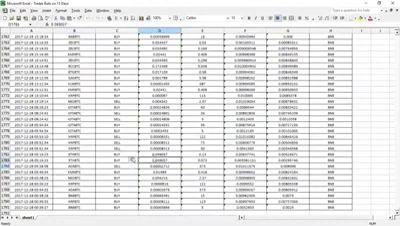